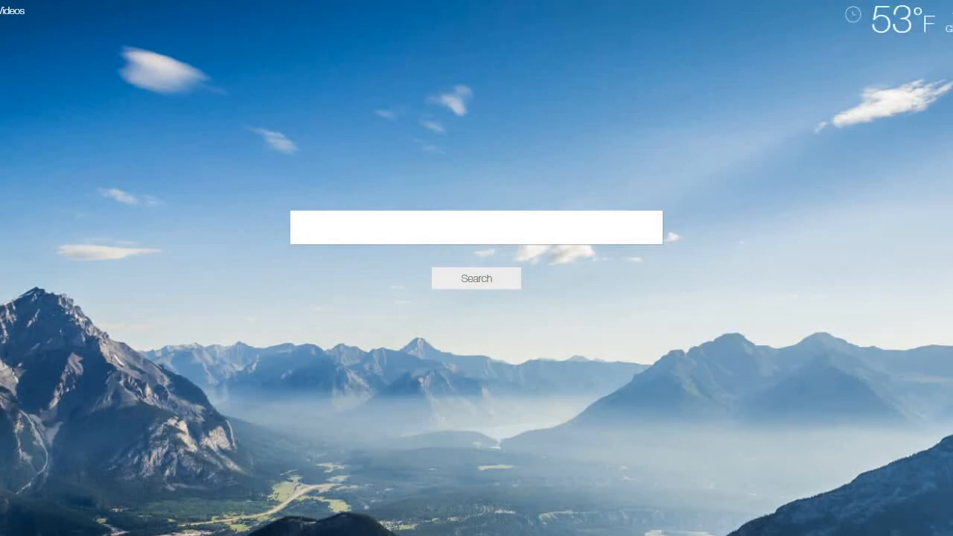
click(477, 279)
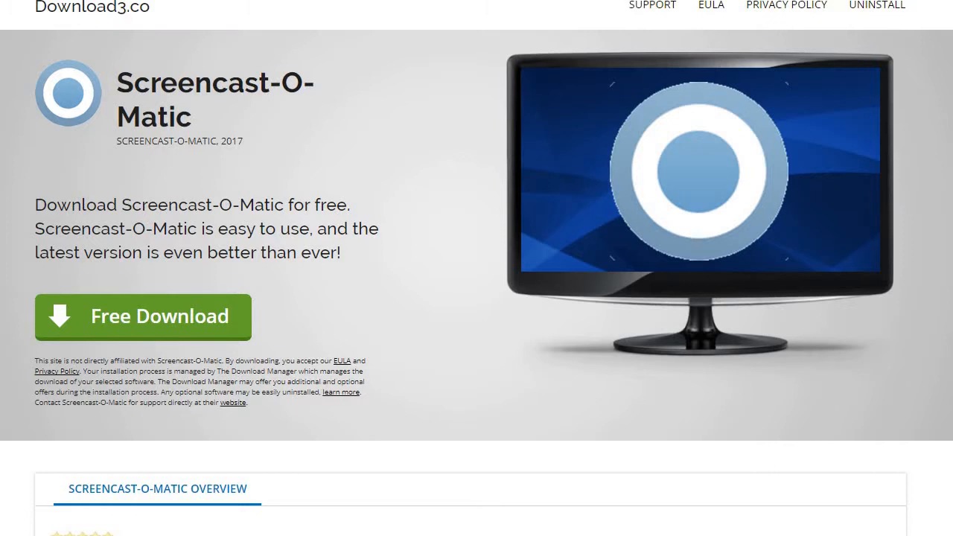
scroll(down, 3)
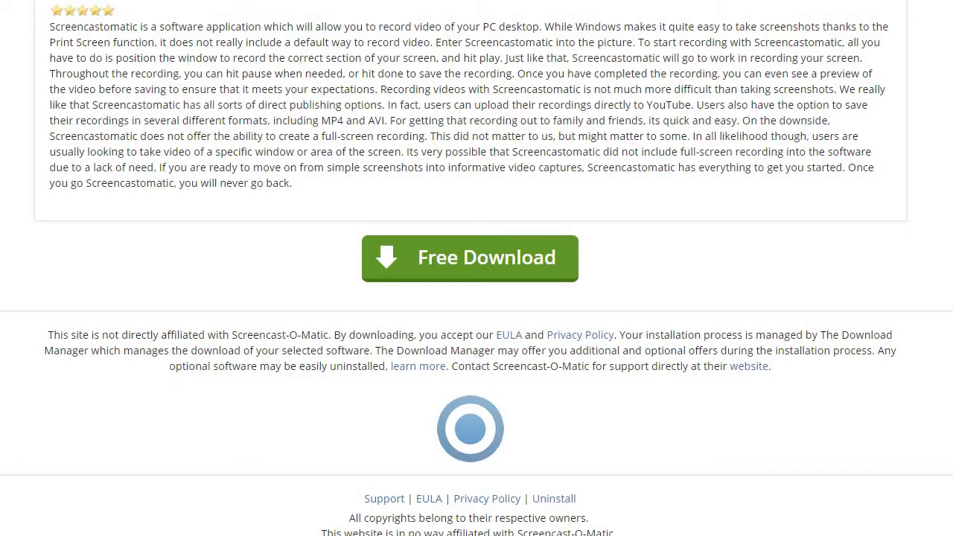
scroll(up, 3)
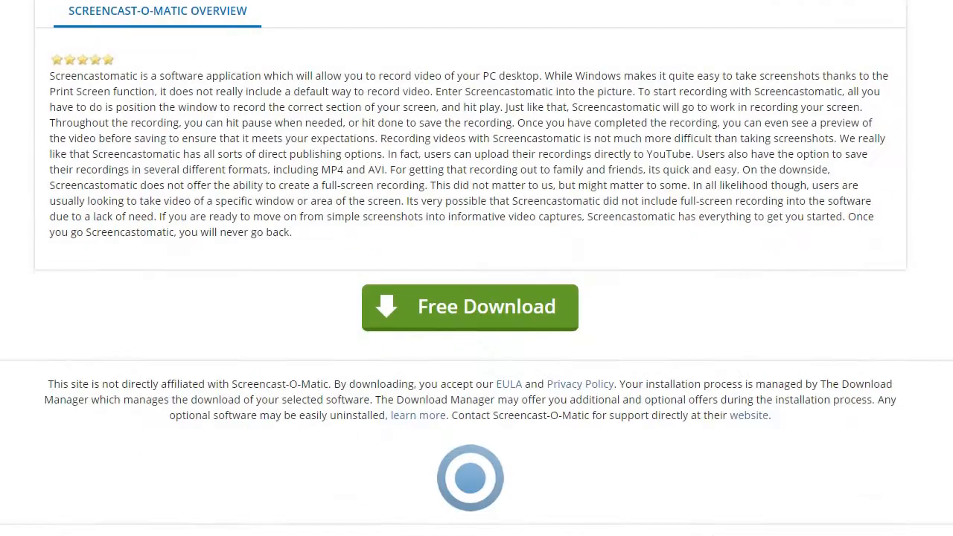
scroll(up, 3)
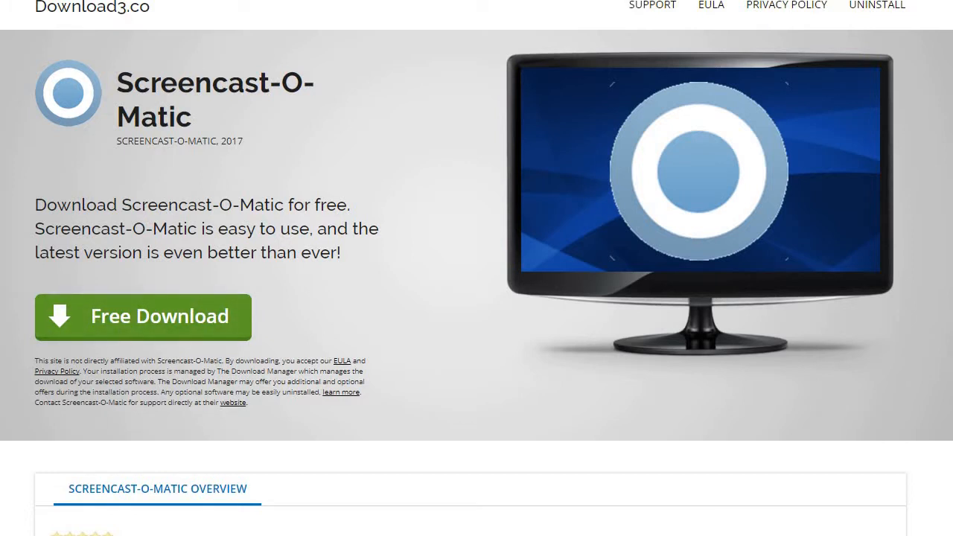
scroll(down, 3)
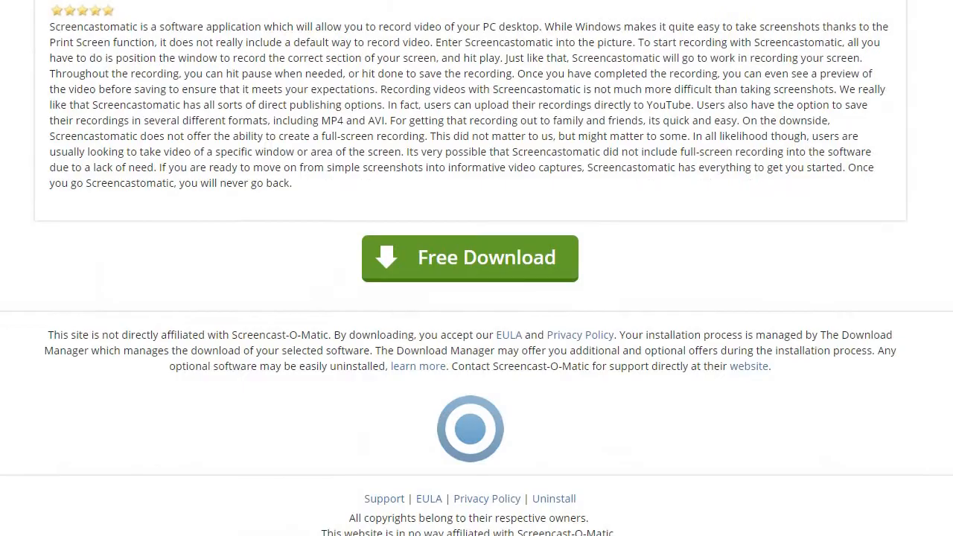
scroll(up, 3)
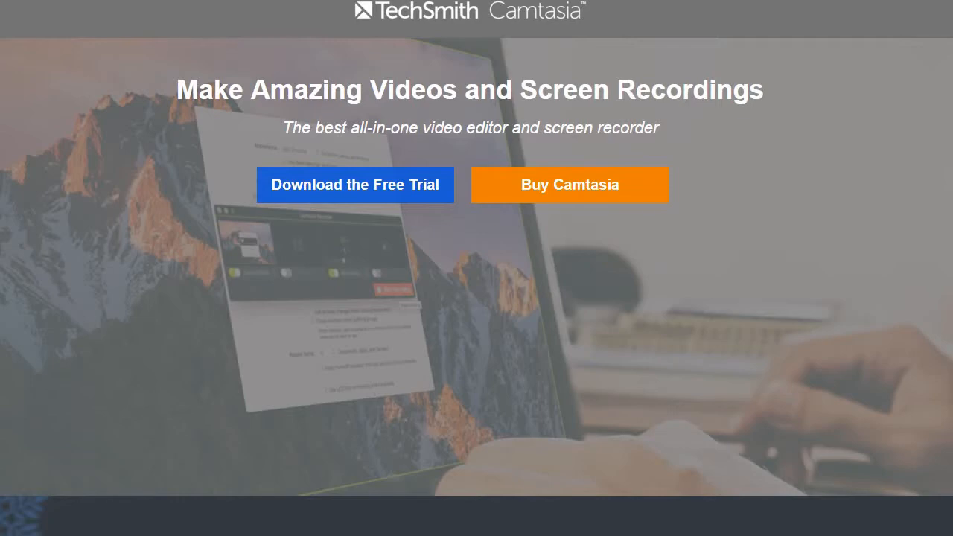
scroll(down, 3)
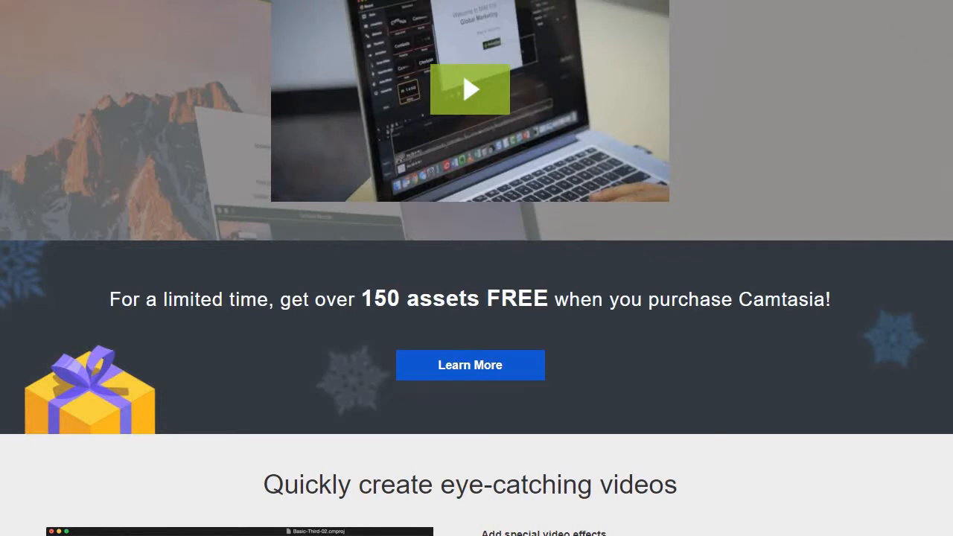
scroll(up, 3)
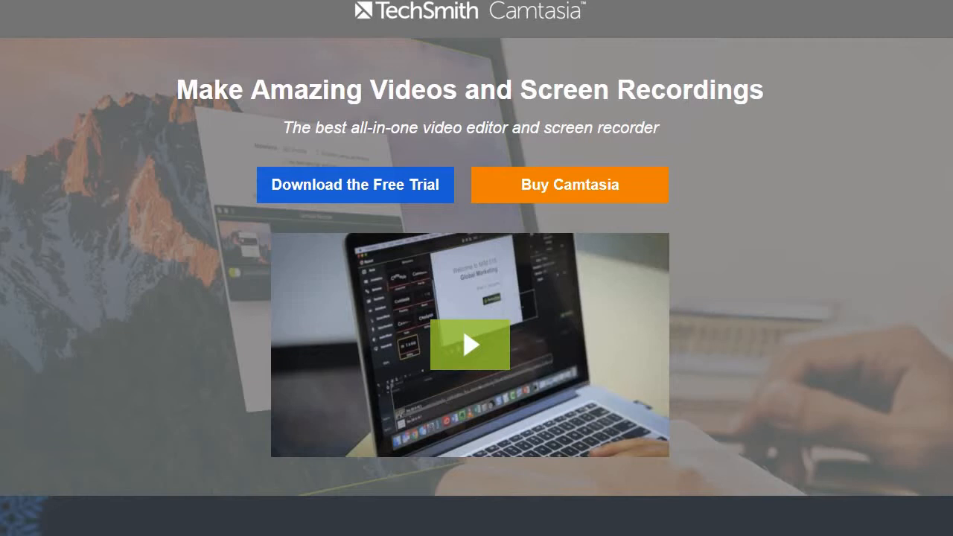
click(355, 185)
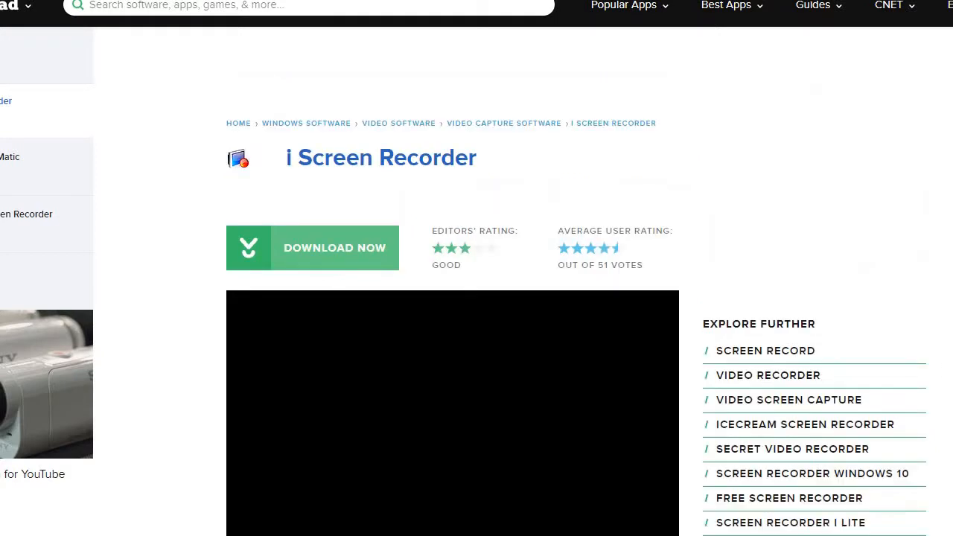
scroll(down, 3)
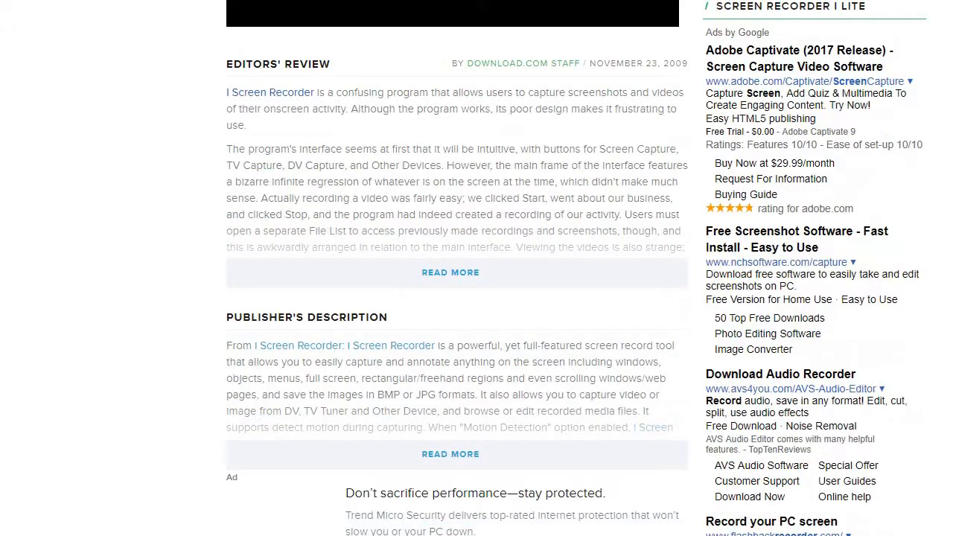
scroll(up, 3)
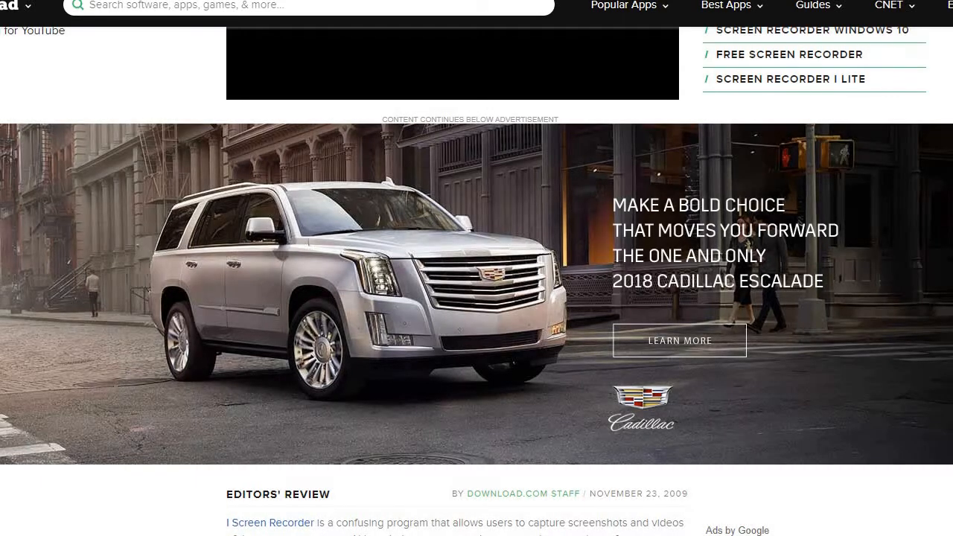
scroll(up, 3)
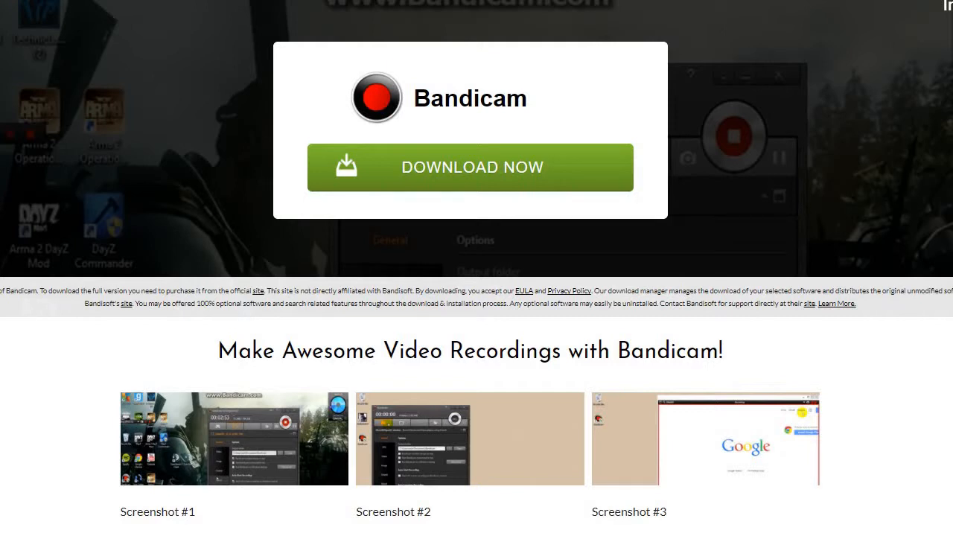
scroll(down, 3)
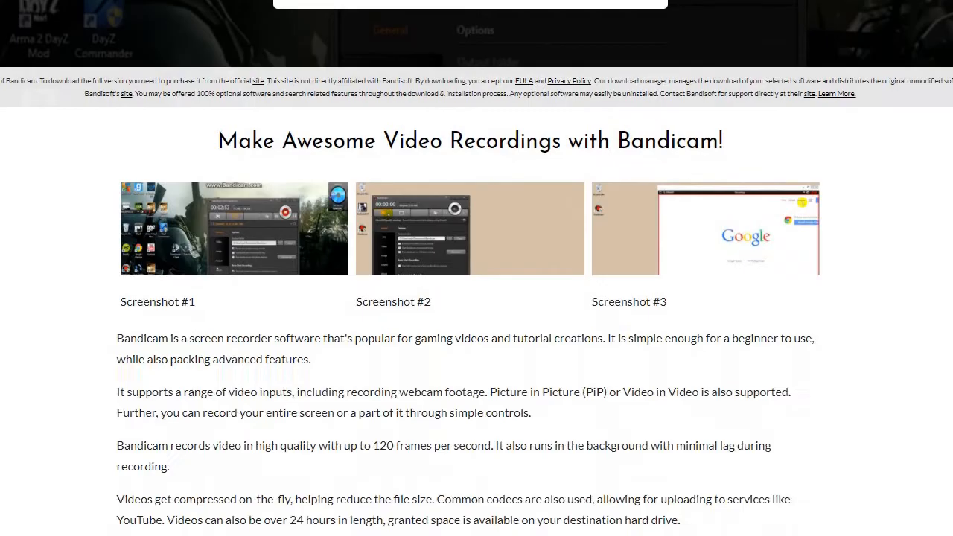
scroll(up, 3)
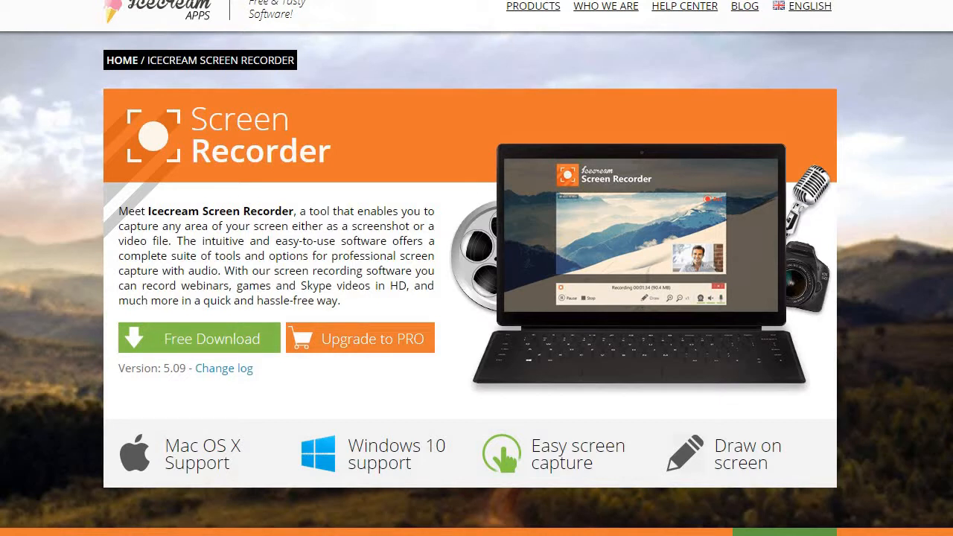
click(534, 6)
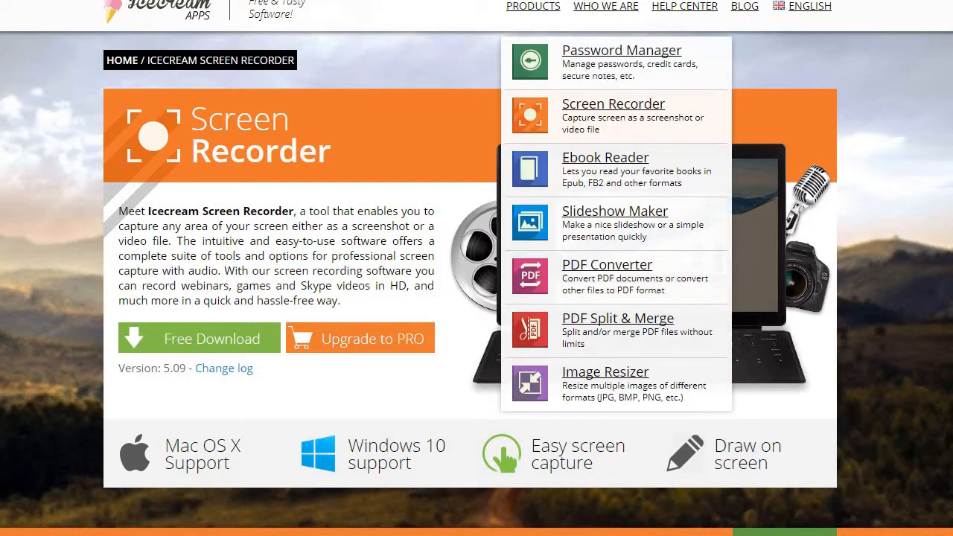